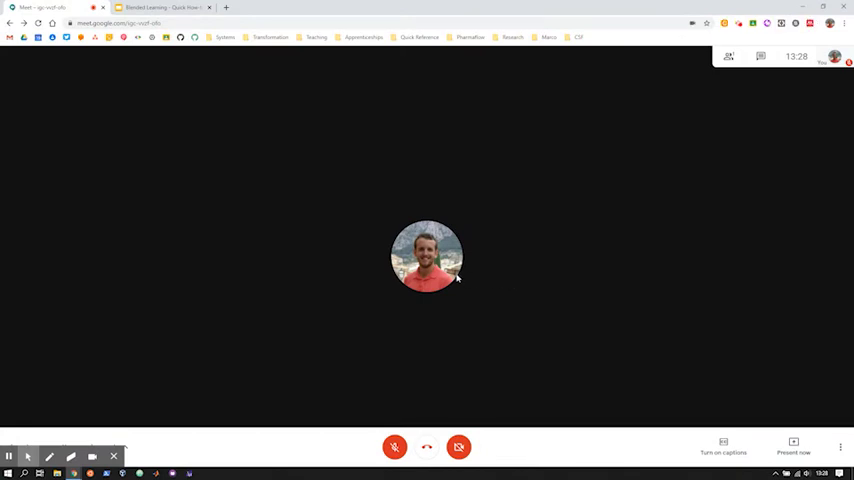
{"action": "mouse_move", "coordinate": [363, 334]}
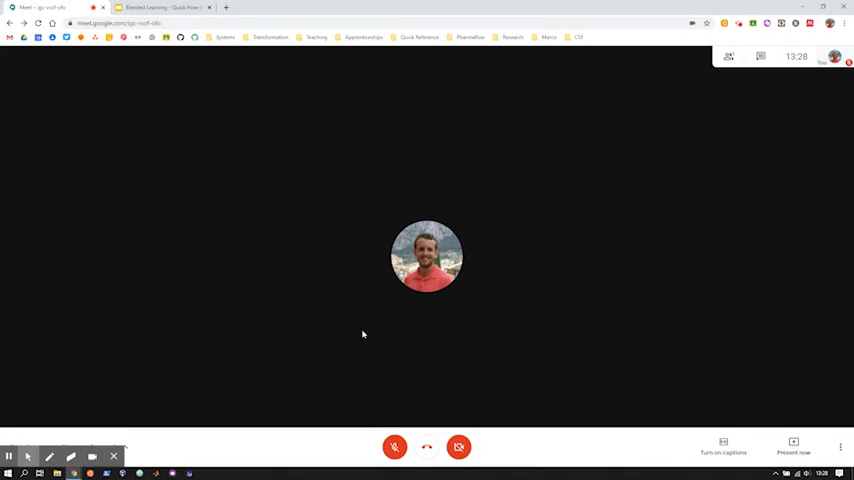
{"action": "mouse_move", "coordinate": [212, 286]}
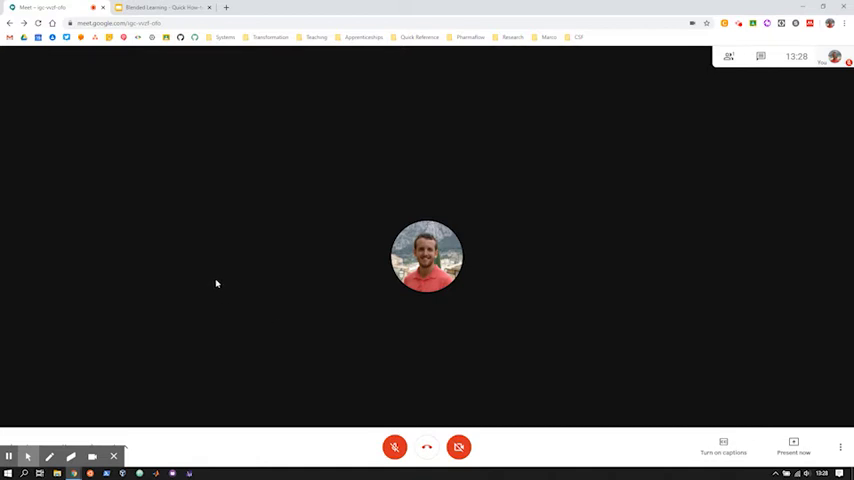
{"action": "mouse_move", "coordinate": [255, 268]}
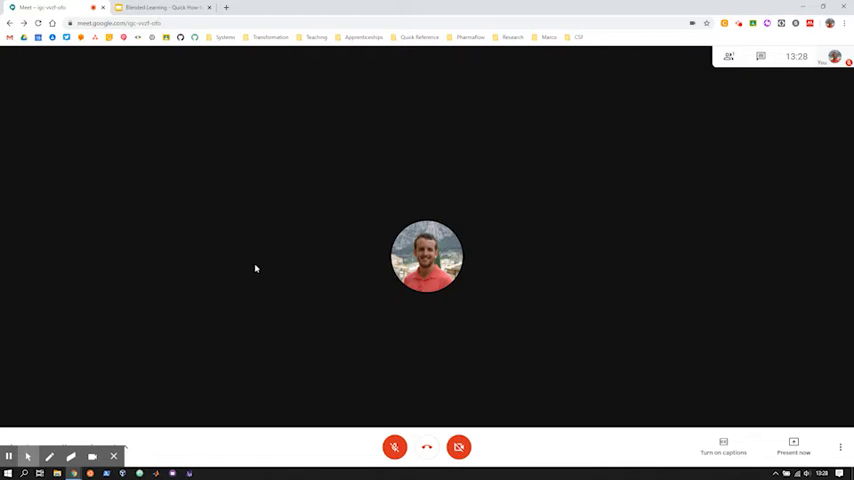
{"action": "mouse_move", "coordinate": [213, 137]}
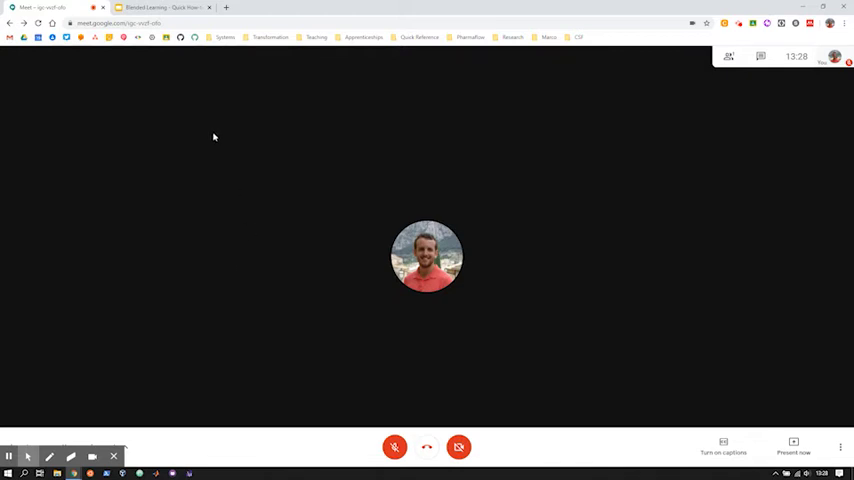
{"action": "mouse_move", "coordinate": [163, 8]}
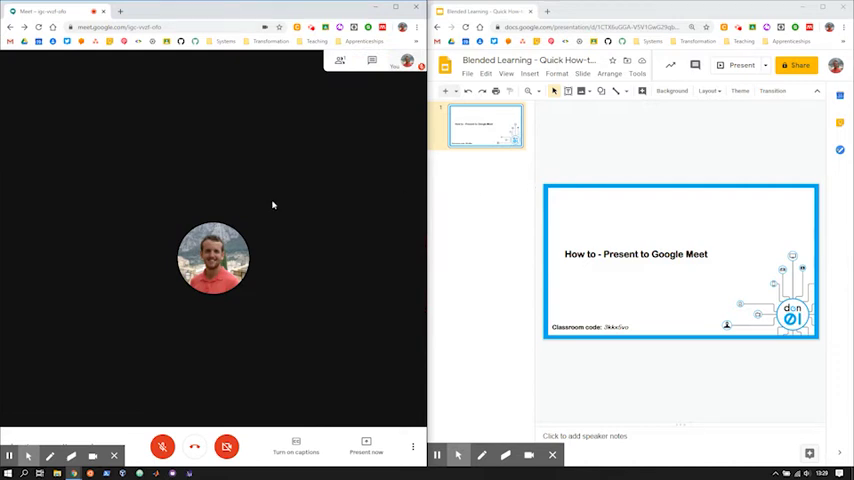
{"action": "mouse_move", "coordinate": [598, 226]}
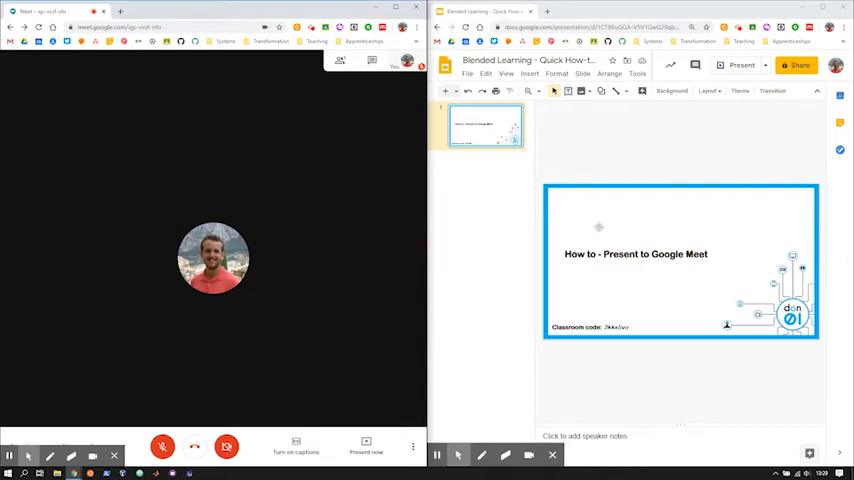
{"action": "mouse_move", "coordinate": [720, 175]}
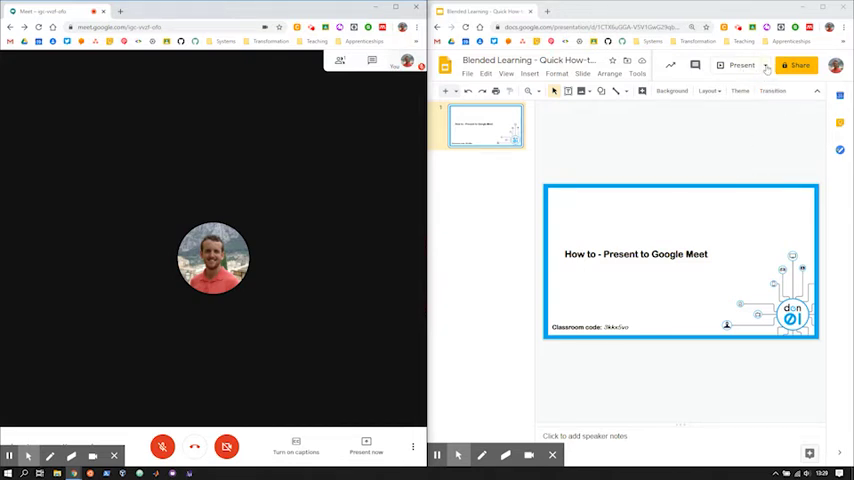
Start the 'How to - Present to Google Meet' slideshow in Presenter view
{"action": "left_click", "coordinate": [766, 65]}
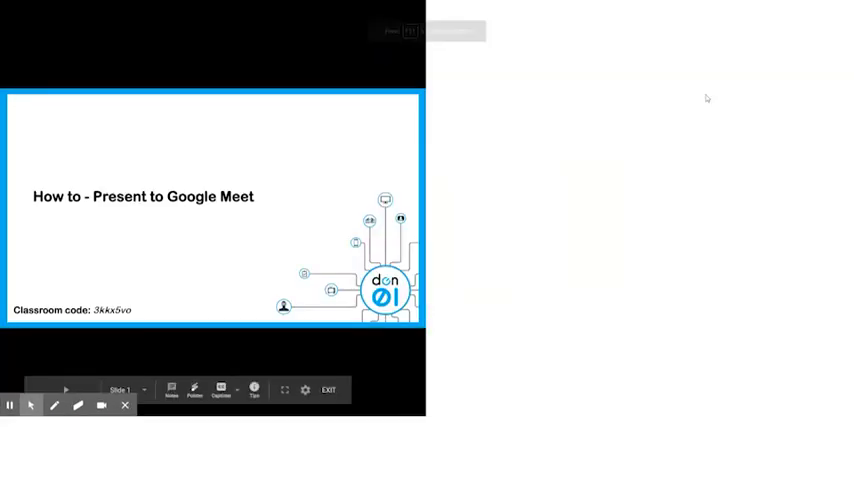
Place the slideshow top right with the presenter view, timer and notes beneath
{"action": "left_click", "coordinate": [284, 389]}
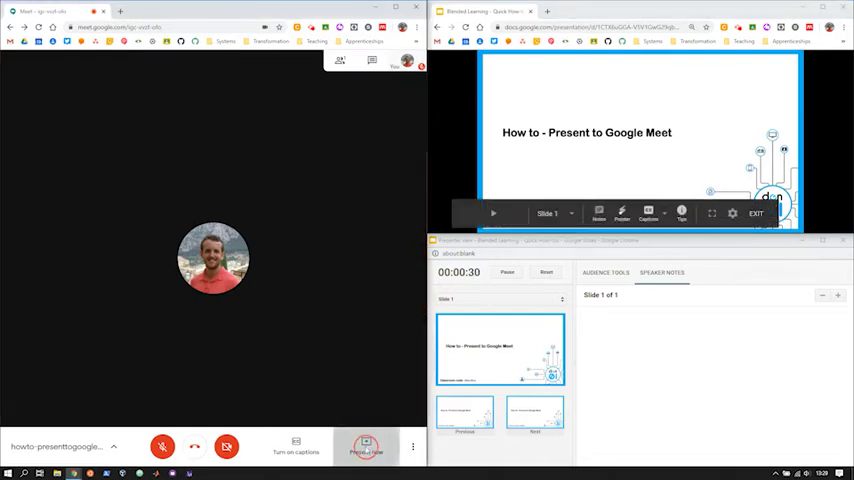
Choose to present a Chrome tab and select the Blended Learning - Quick How-tos slides tab
{"action": "left_click", "coordinate": [366, 446]}
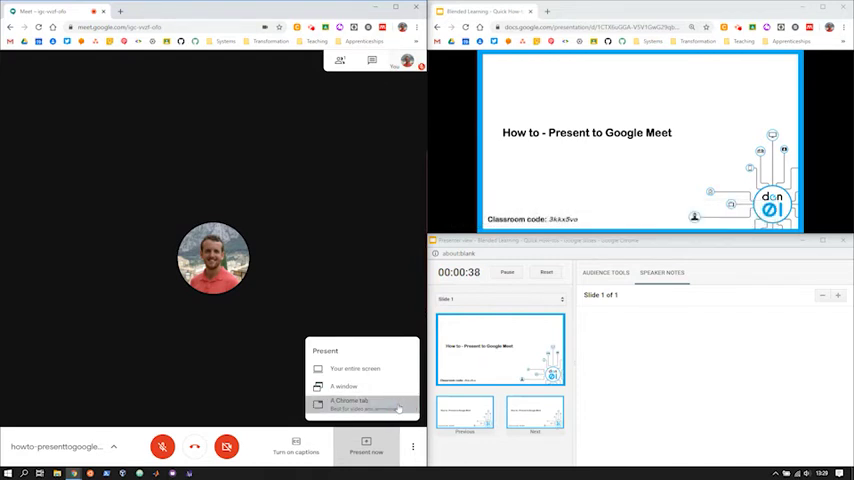
{"action": "left_click", "coordinate": [345, 404]}
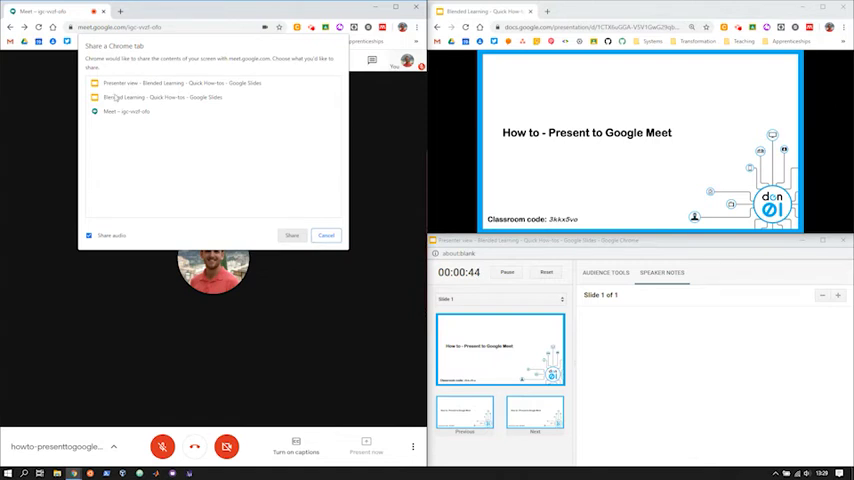
{"action": "left_click", "coordinate": [165, 97]}
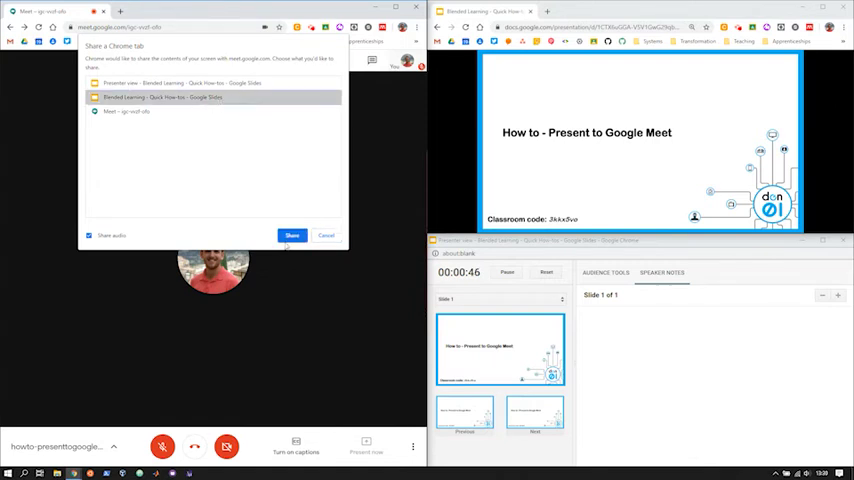
Share the Blended Learning slides tab and show the 'You're presenting to everyone' panel
{"action": "left_click", "coordinate": [291, 235]}
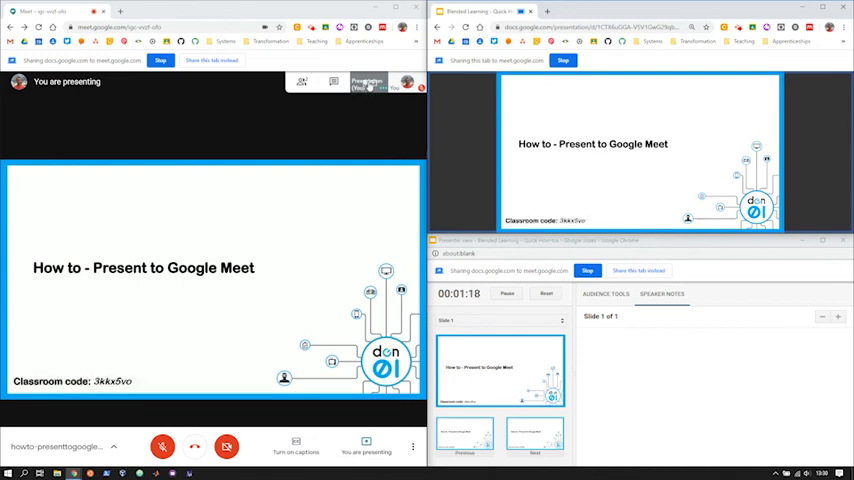
{"action": "left_click", "coordinate": [367, 83]}
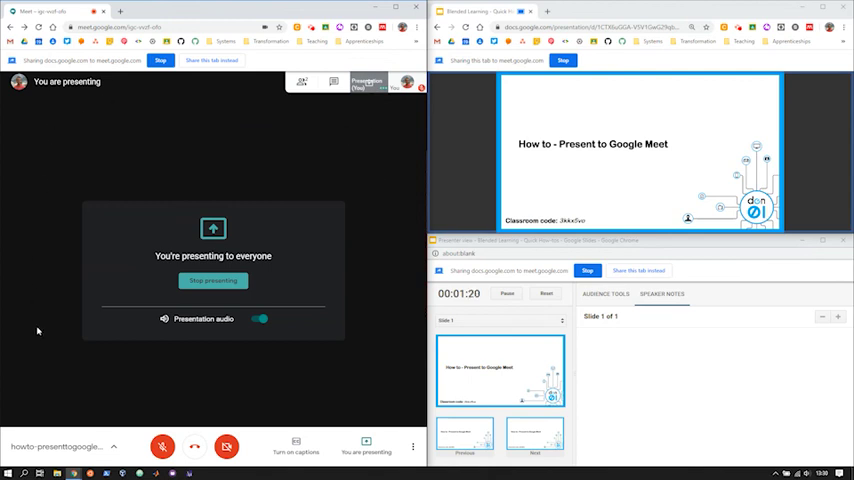
{"action": "mouse_move", "coordinate": [389, 173]}
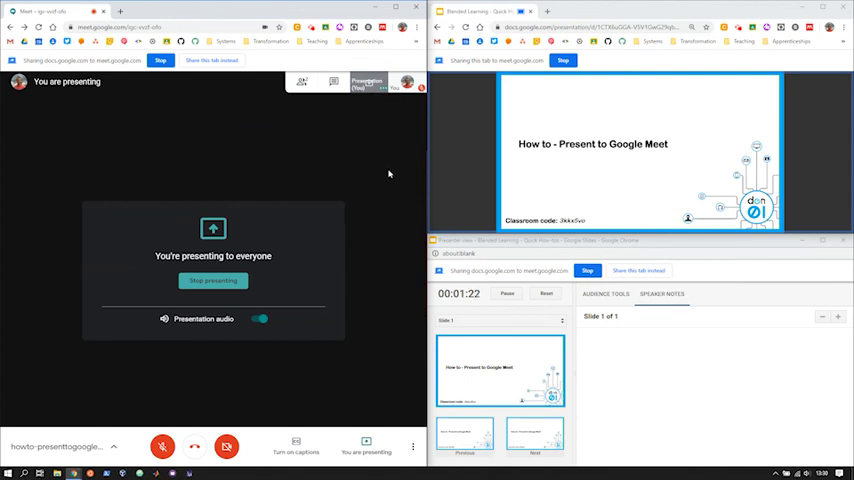